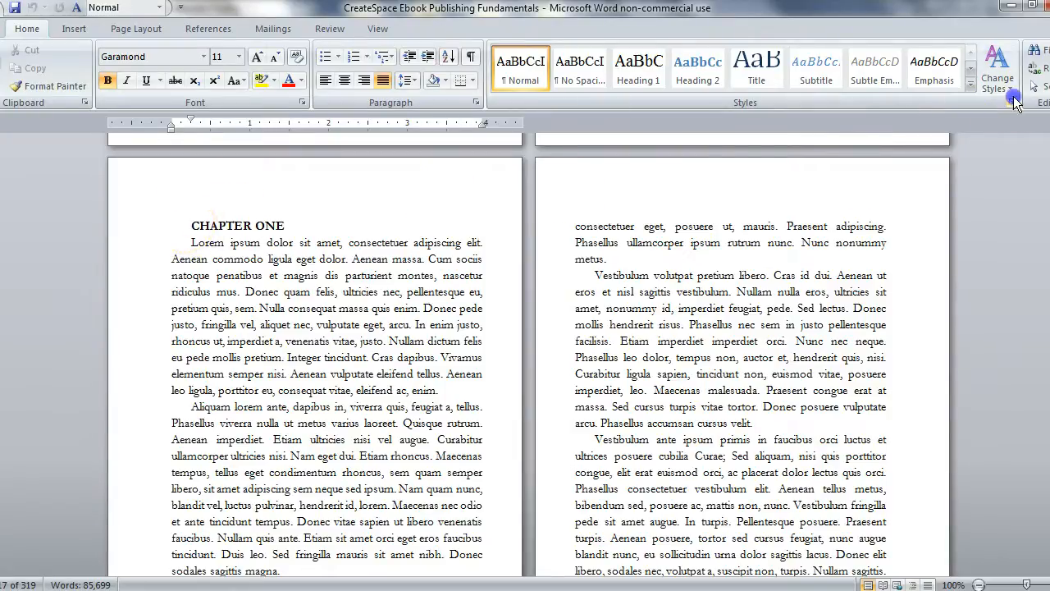
# - Show the full Styles list and start a new quick style from the CHAPTER ONE heading
pyautogui.click(1014, 102)
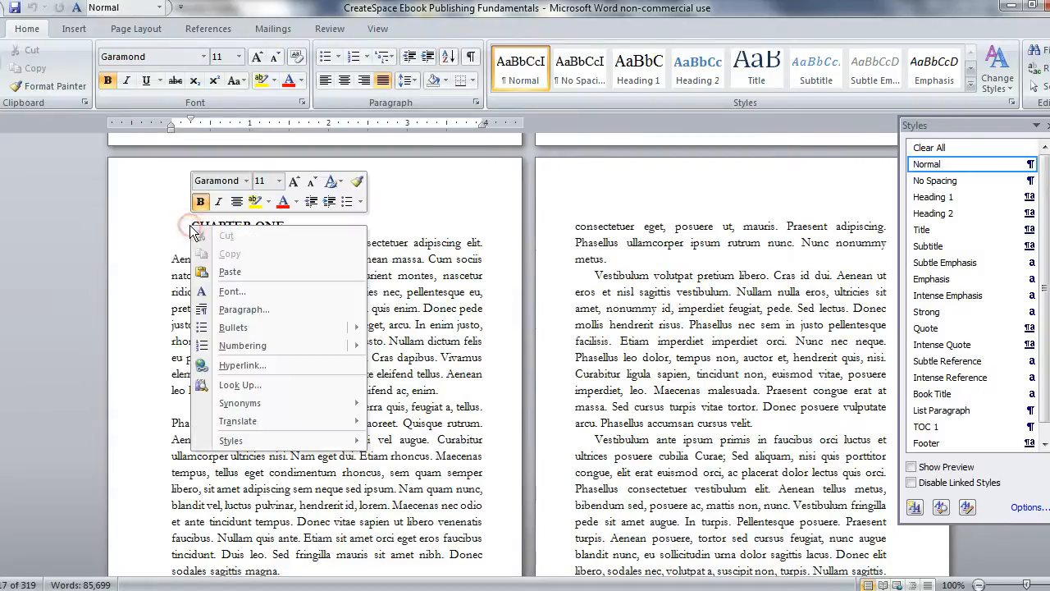
pyautogui.moveTo(231, 440)
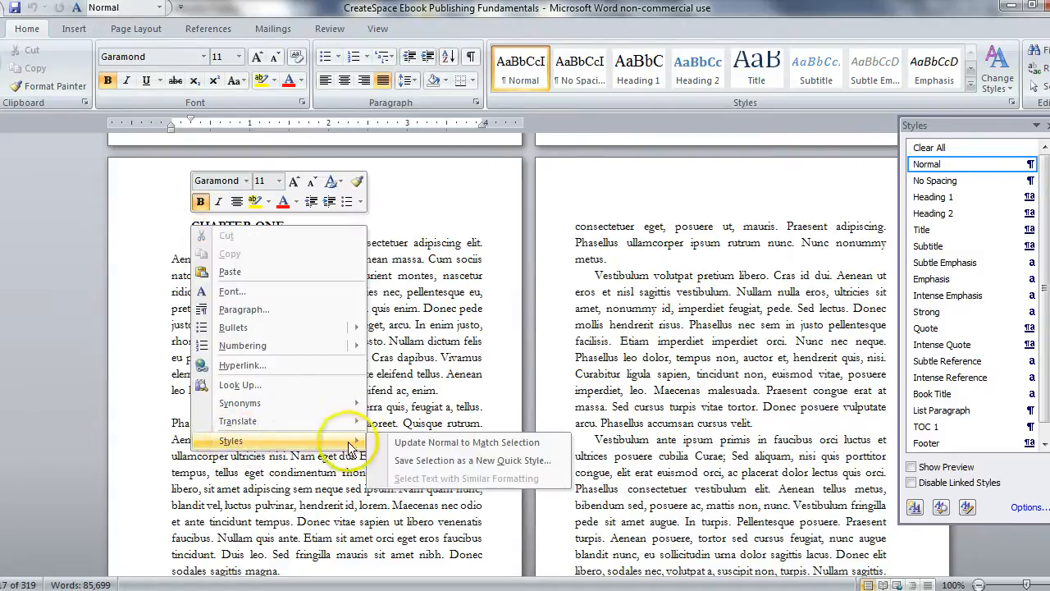
pyautogui.moveTo(415, 464)
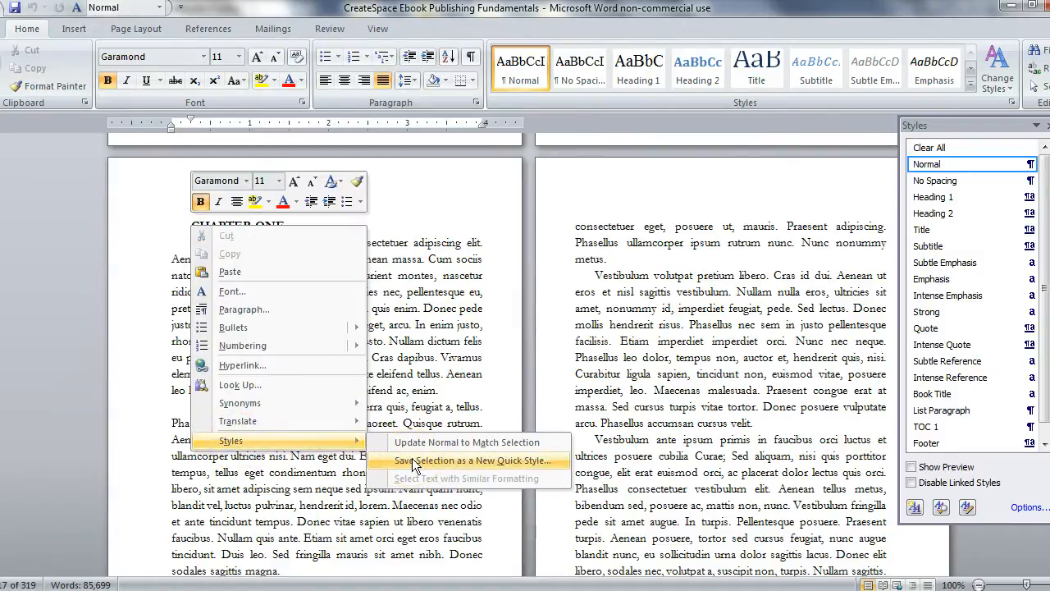
pyautogui.click(466, 460)
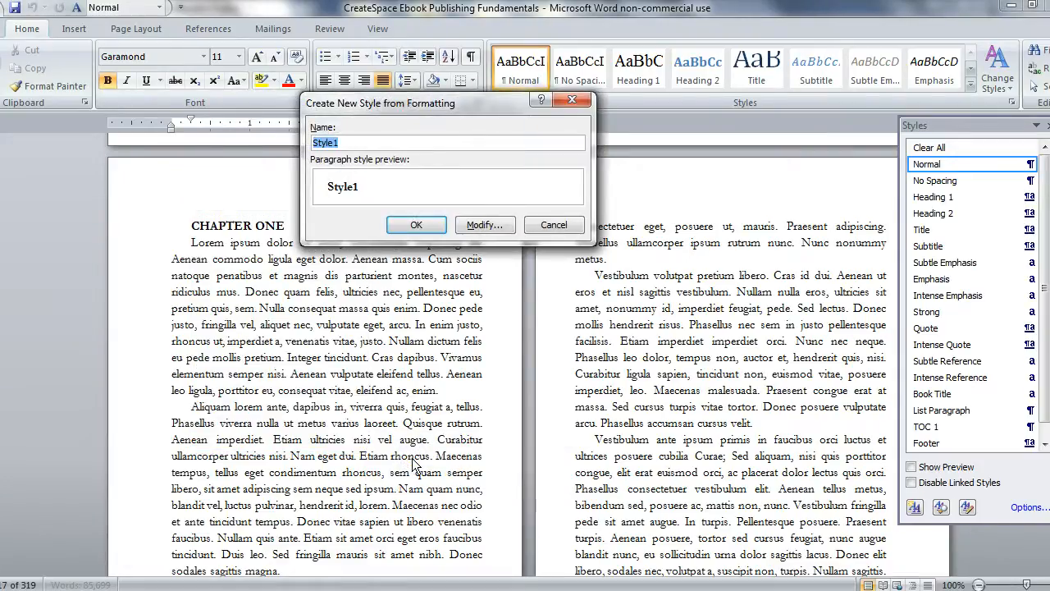
# - Name the style Chapter Titles and make it centered, underlined Quicksand 14 pt
pyautogui.write('Chapter Titles')
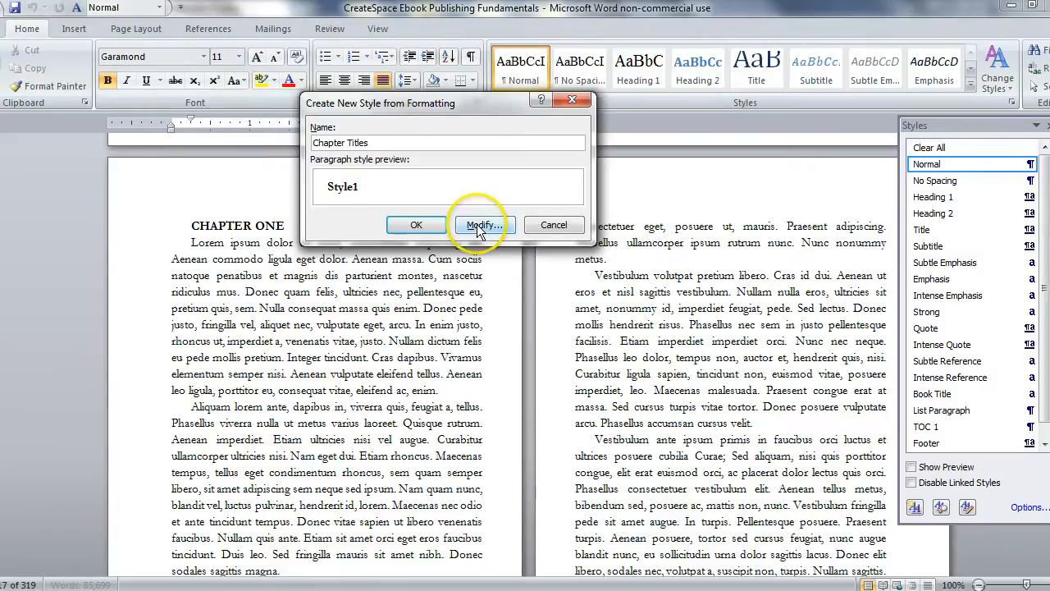
pyautogui.click(483, 224)
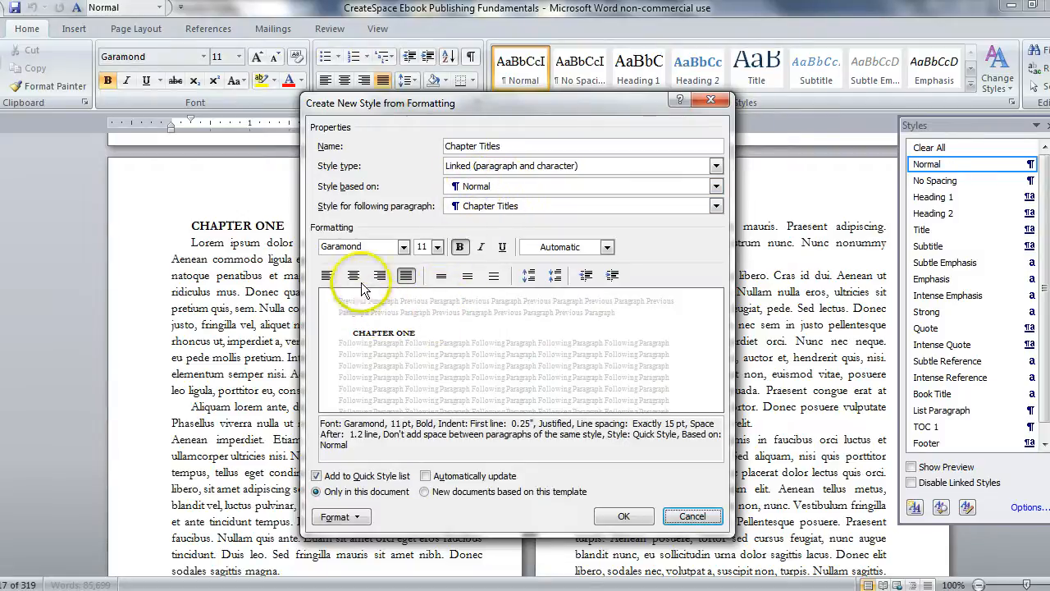
pyautogui.click(354, 275)
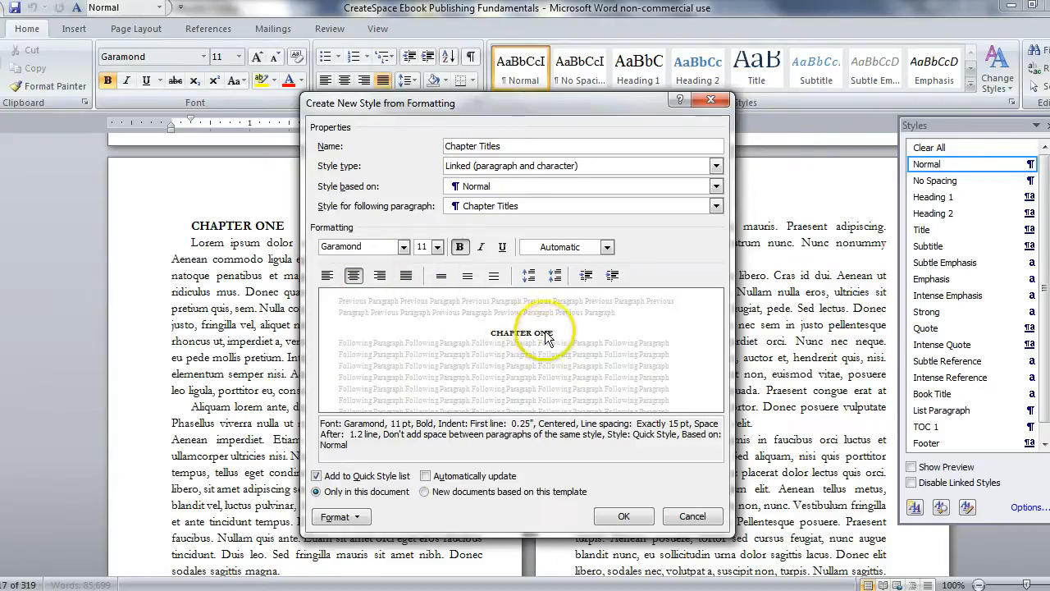
pyautogui.moveTo(271, 365)
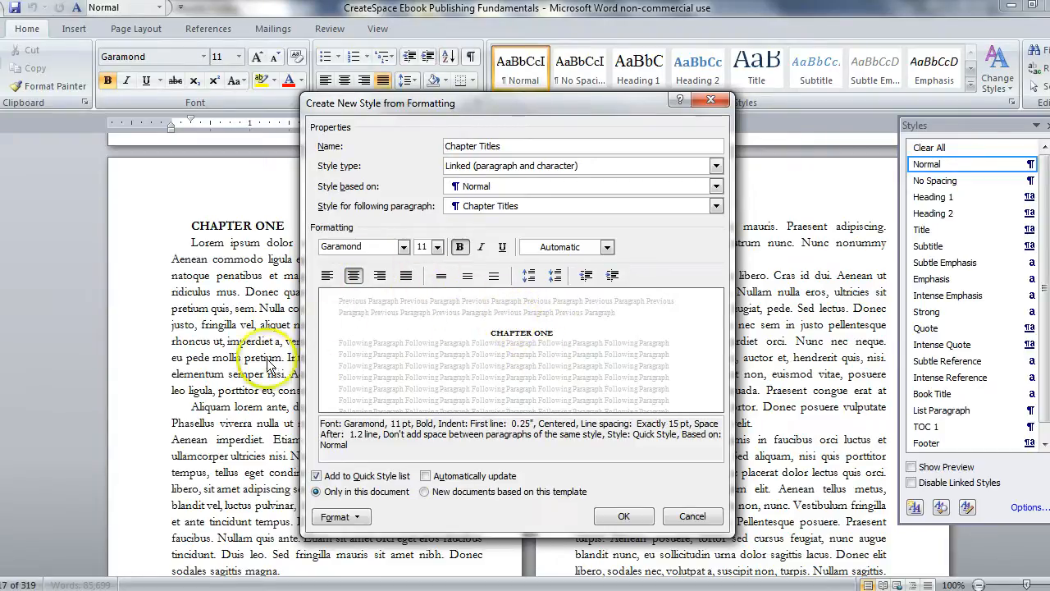
pyautogui.moveTo(319, 345)
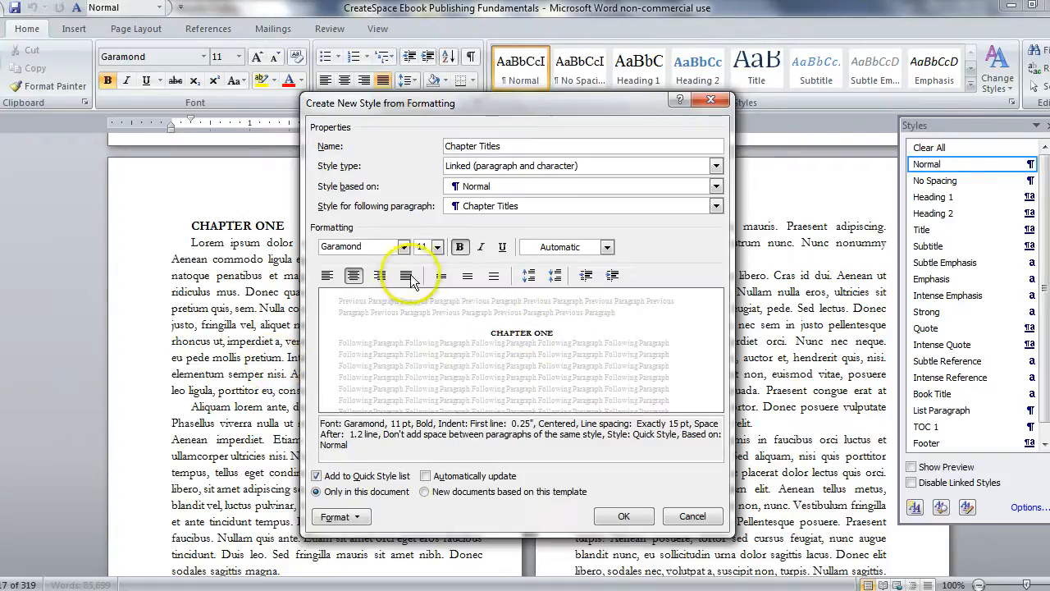
pyautogui.click(403, 247)
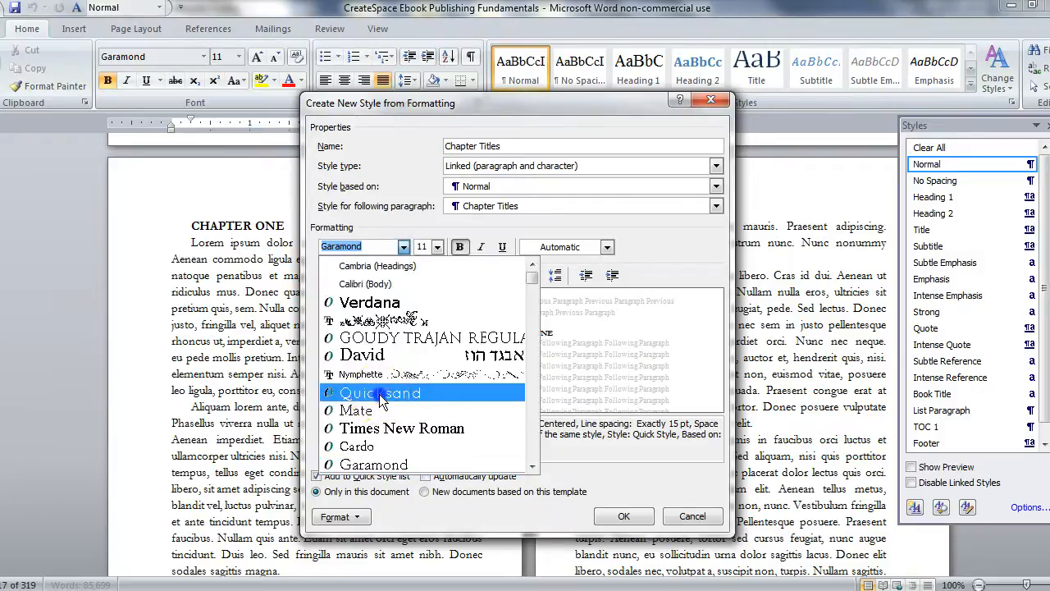
pyautogui.click(379, 392)
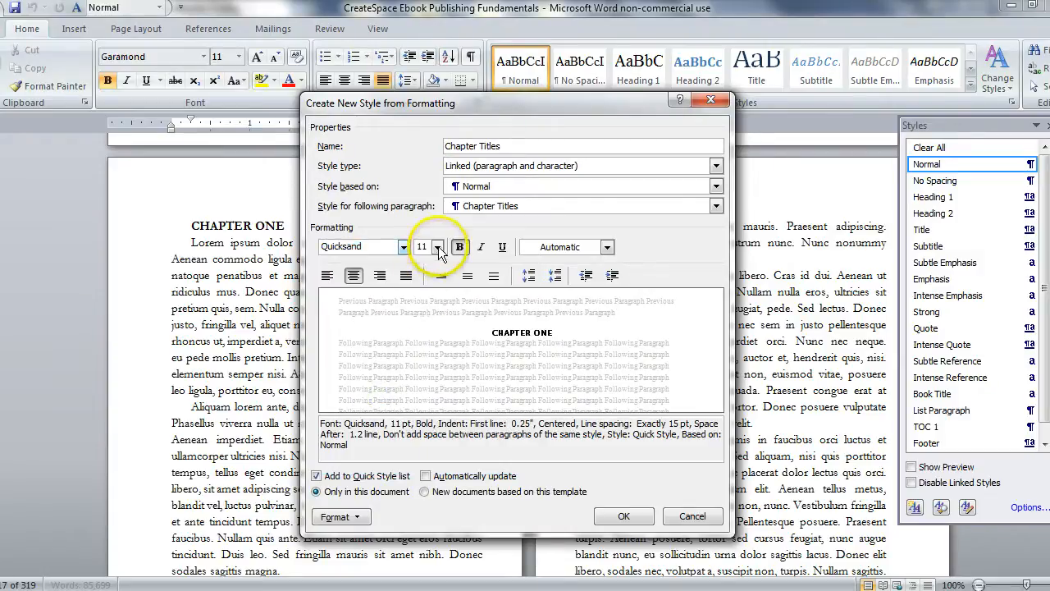
pyautogui.click(436, 247)
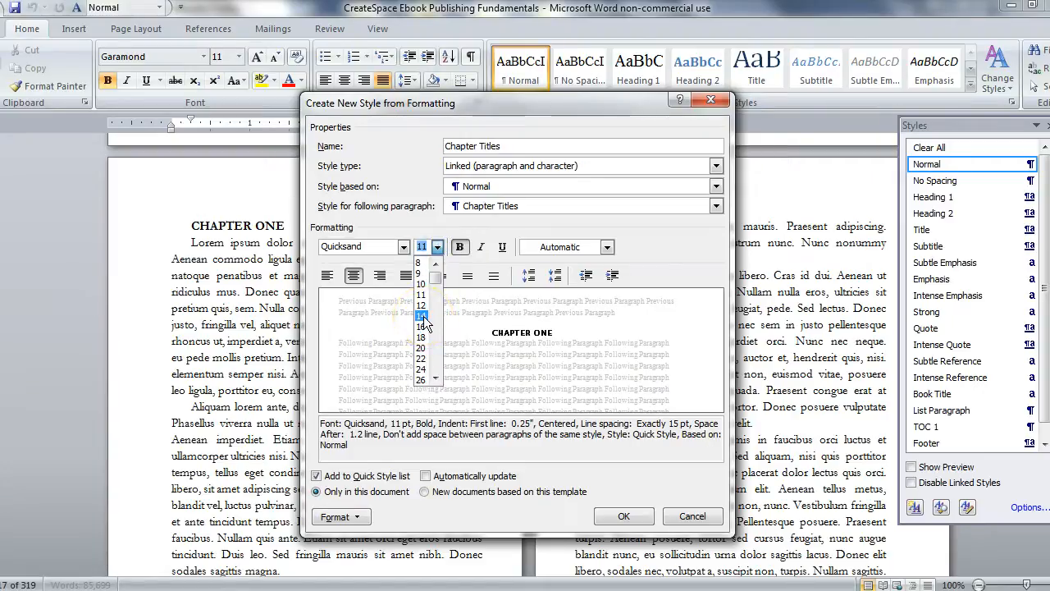
pyautogui.click(421, 316)
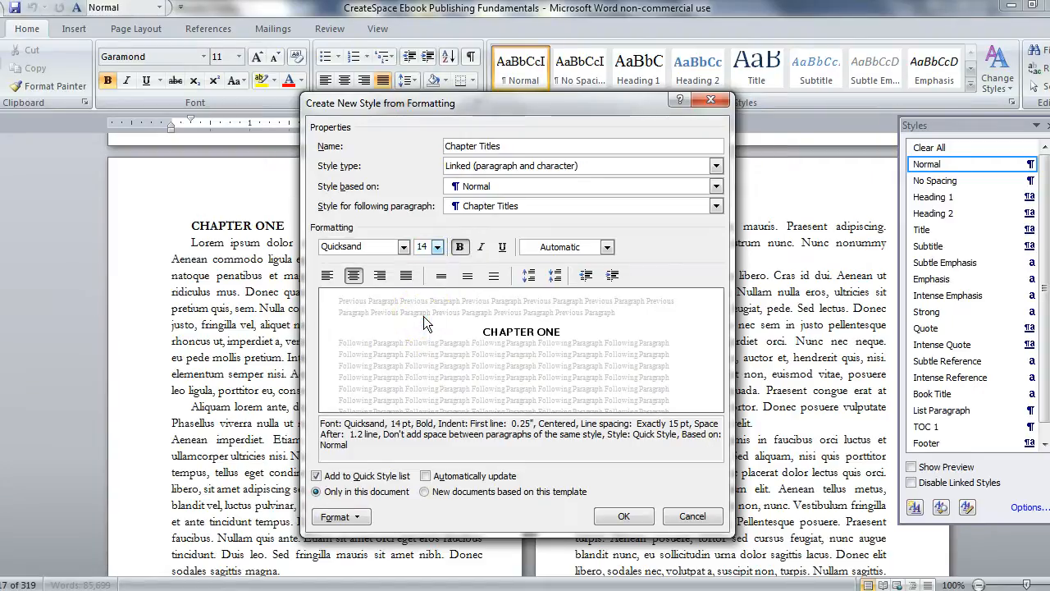
pyautogui.click(502, 247)
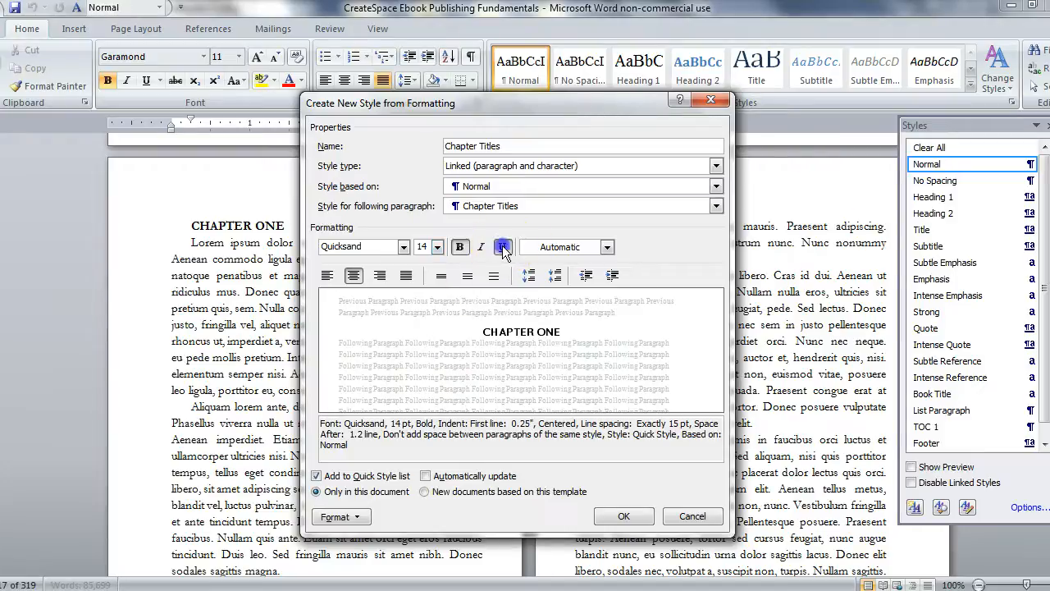
pyautogui.click(502, 246)
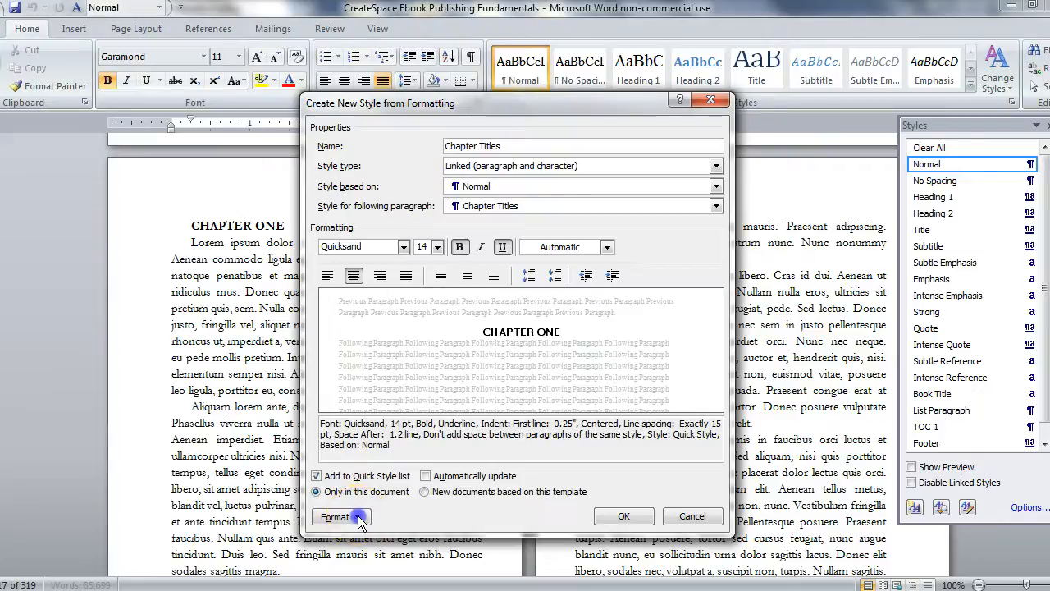
# - Give Chapter Titles paragraph spacing of 2 inches before and 2 lines after
pyautogui.click(341, 516)
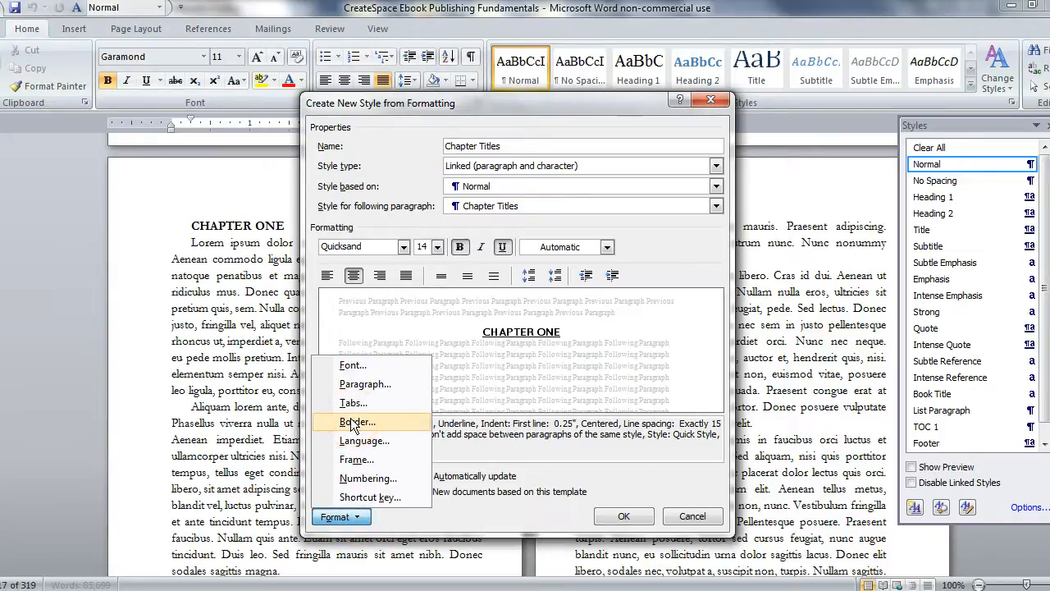
pyautogui.moveTo(365, 384)
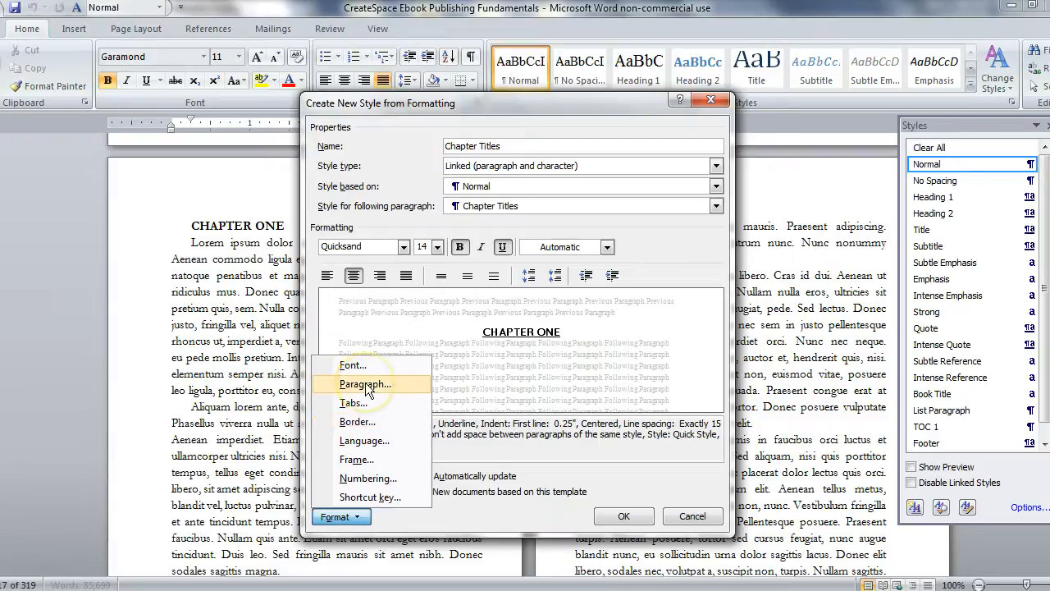
pyautogui.click(365, 384)
pyautogui.write('2')
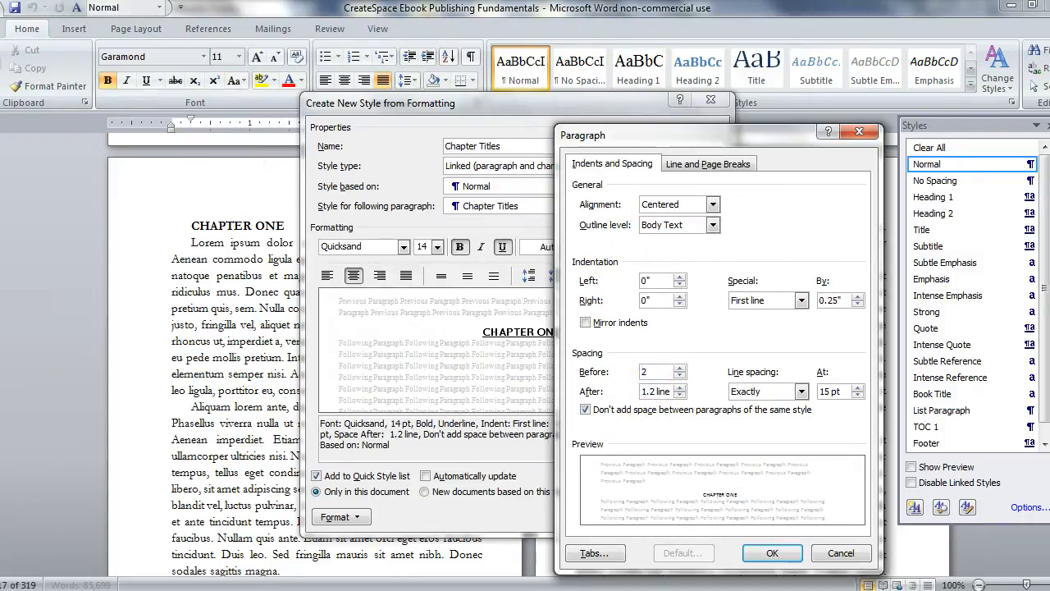
pyautogui.click(656, 371)
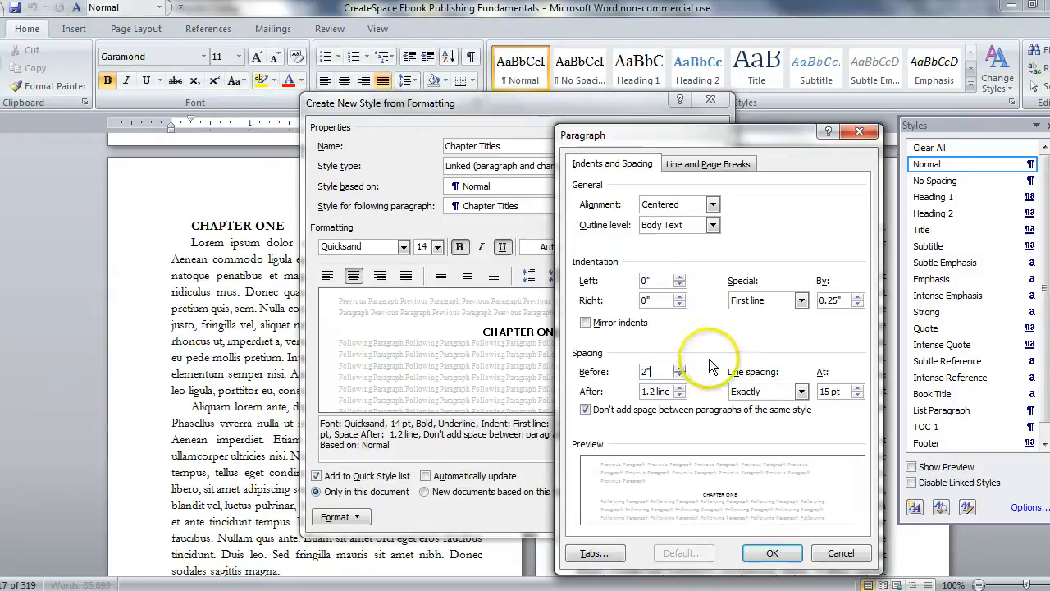
pyautogui.moveTo(638, 382)
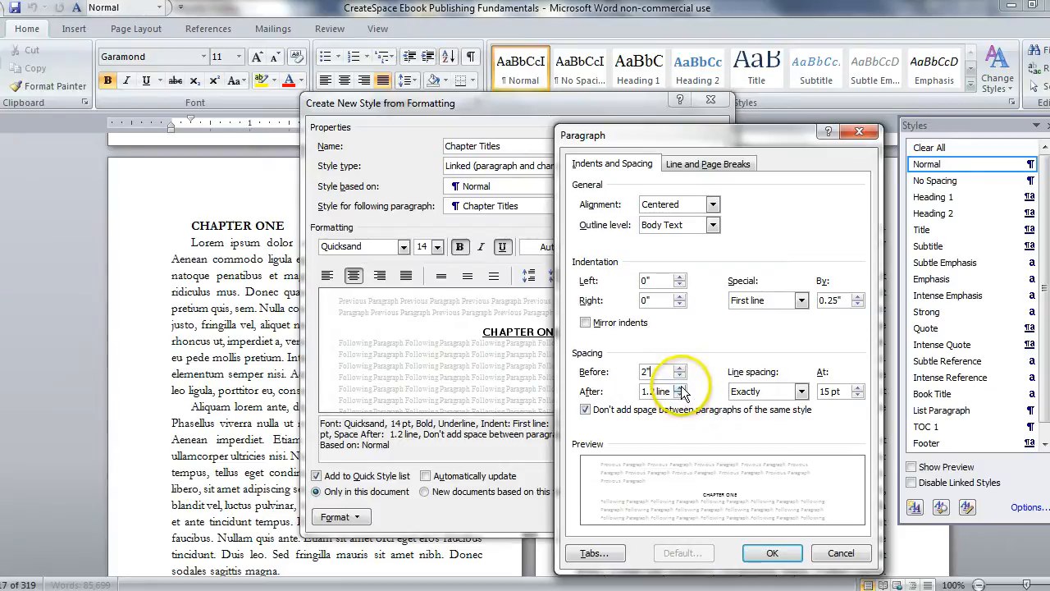
pyautogui.click(681, 387)
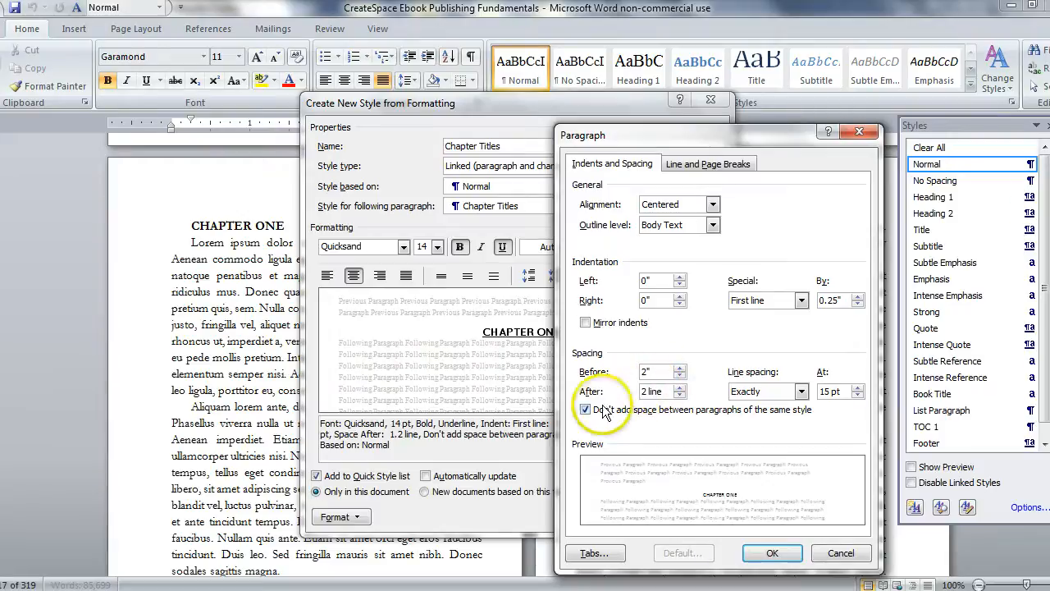
pyautogui.click(585, 408)
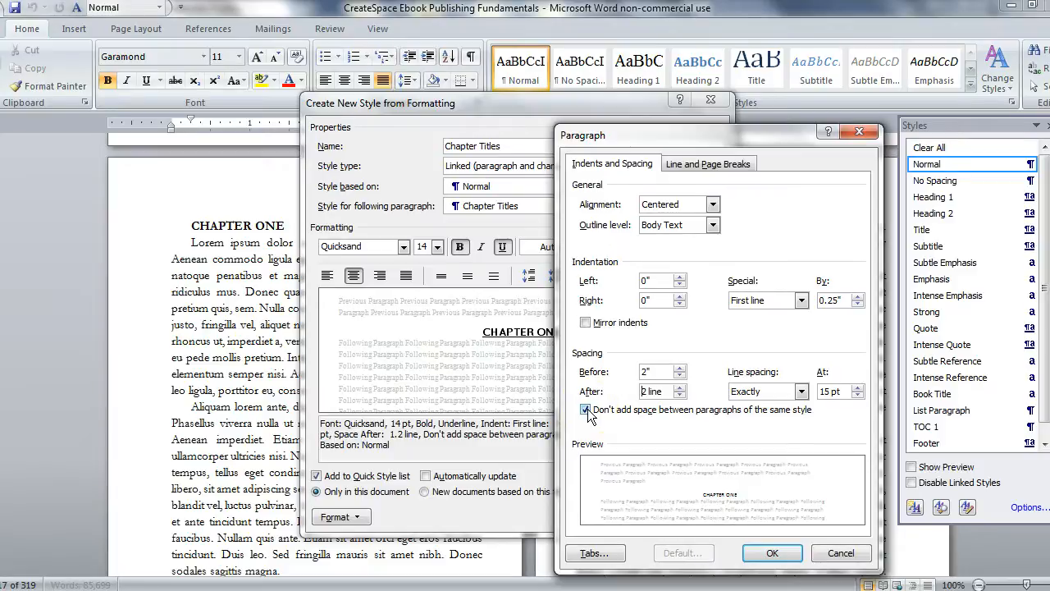
pyautogui.click(586, 410)
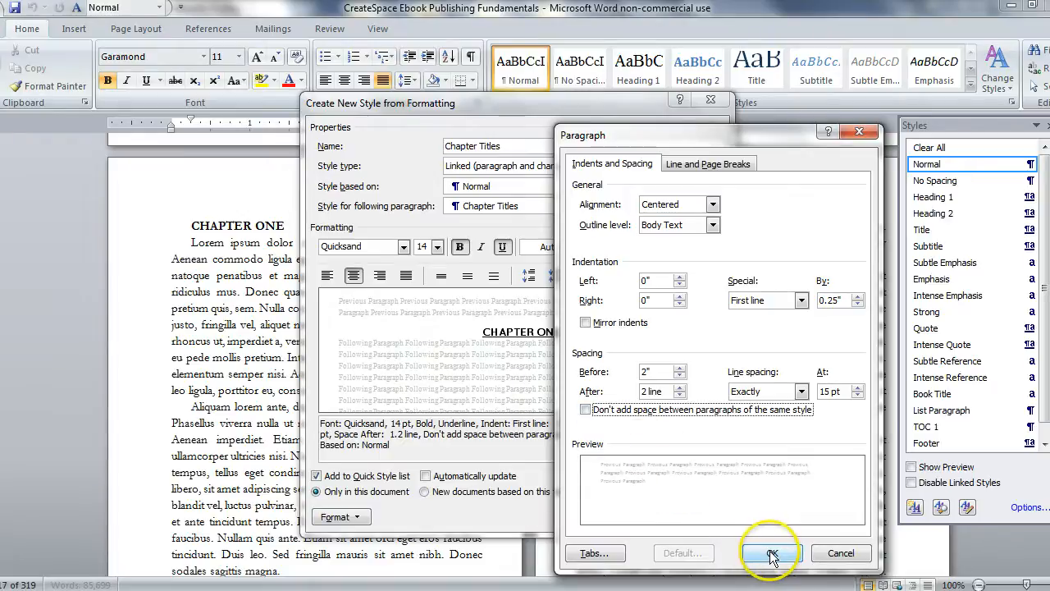
pyautogui.click(771, 552)
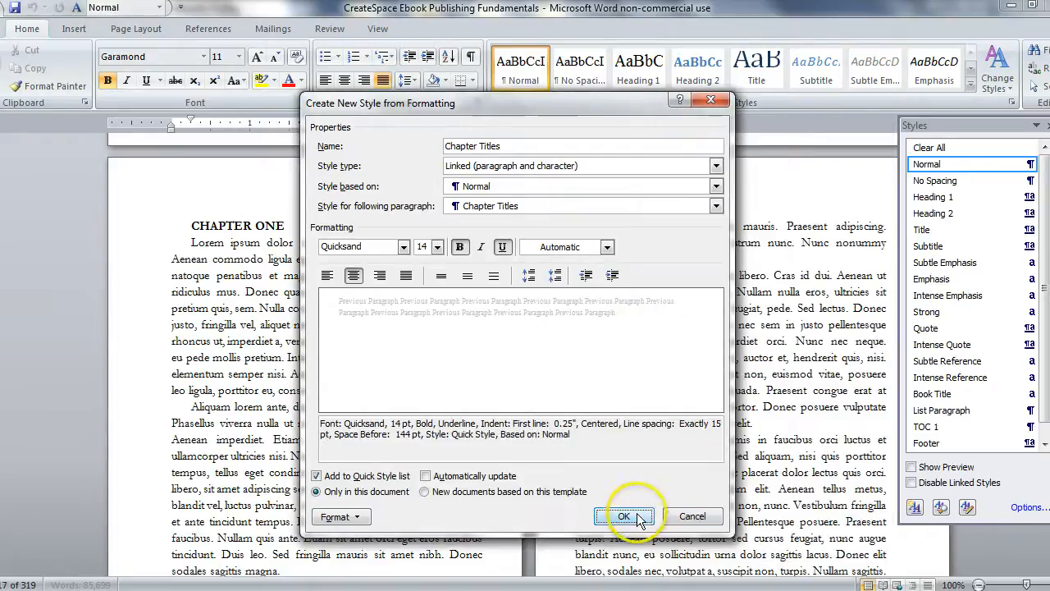
# - Save the Chapter Titles style and check CHAPTER ONE shows 144 pt spacing before
pyautogui.click(622, 515)
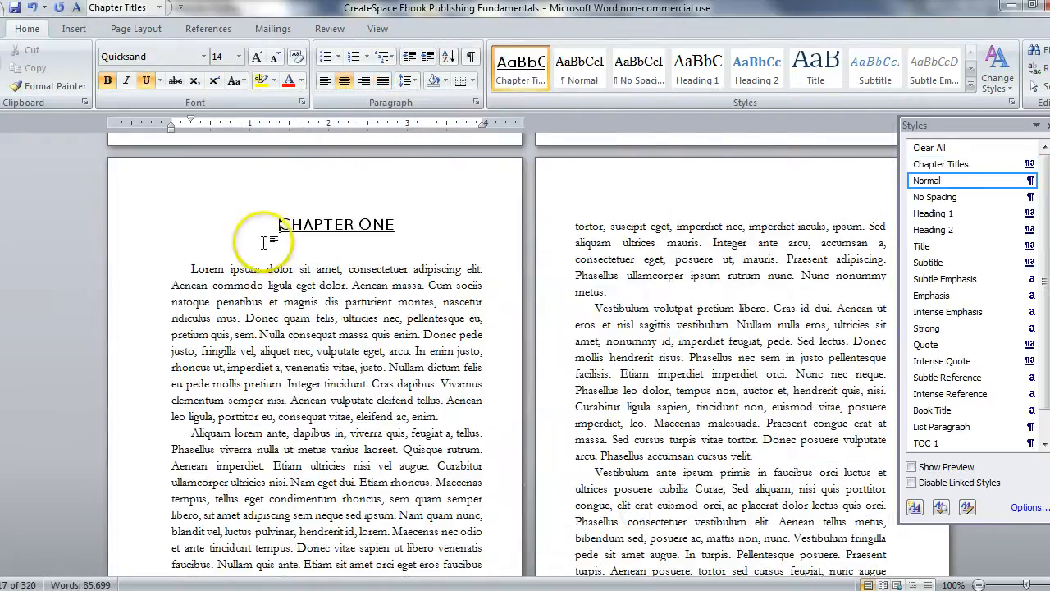
pyautogui.scroll(-3)
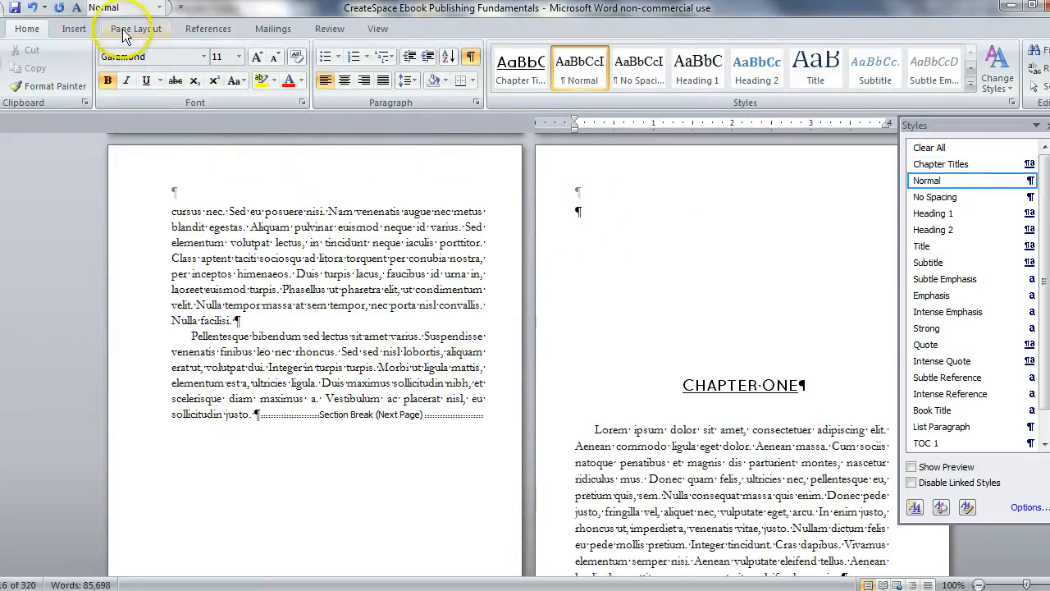
pyautogui.click(269, 50)
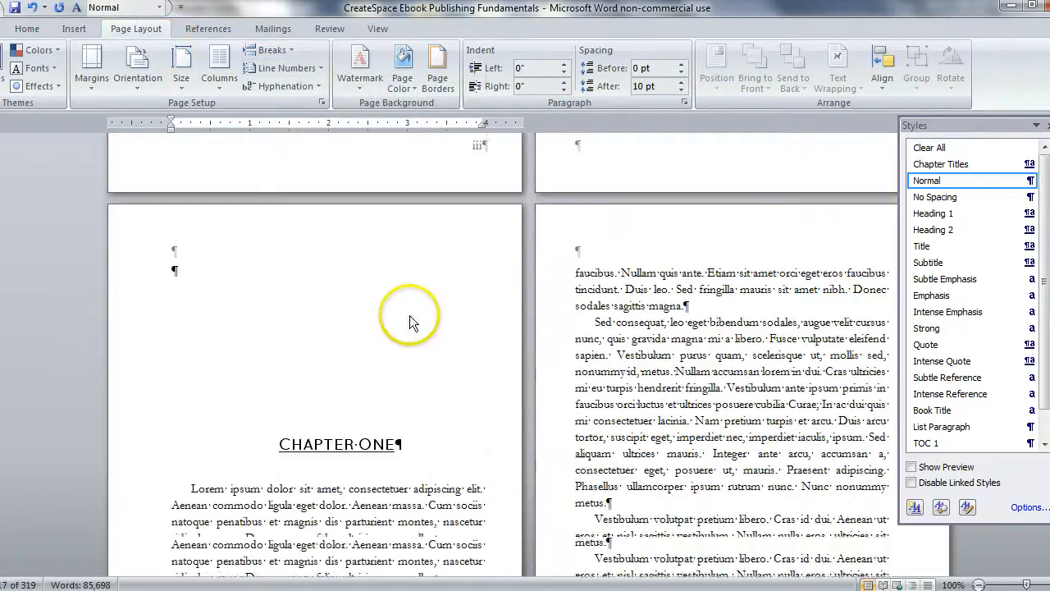
pyautogui.click(941, 163)
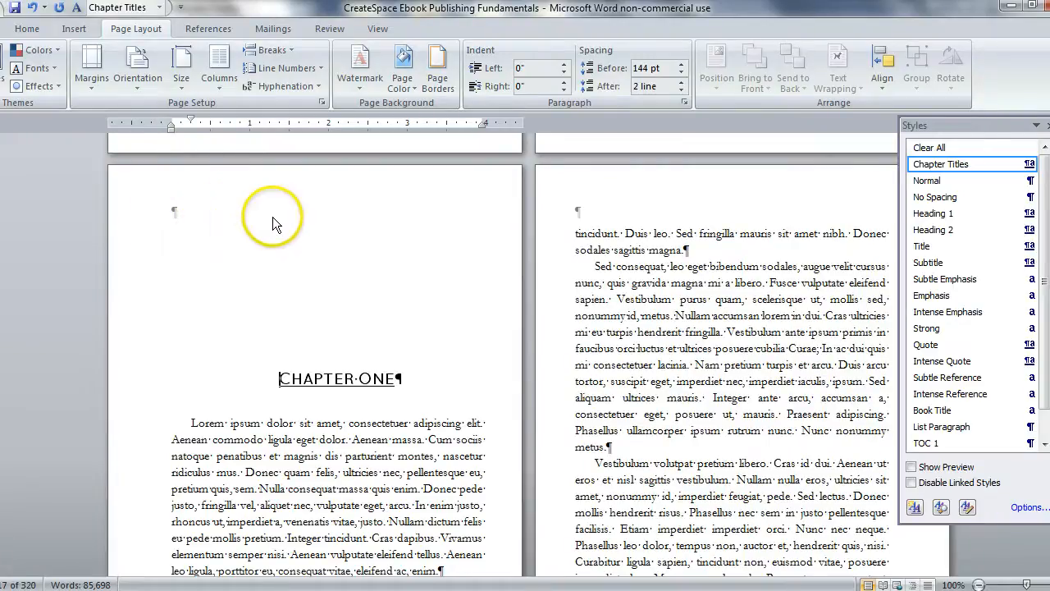
pyautogui.moveTo(340, 243)
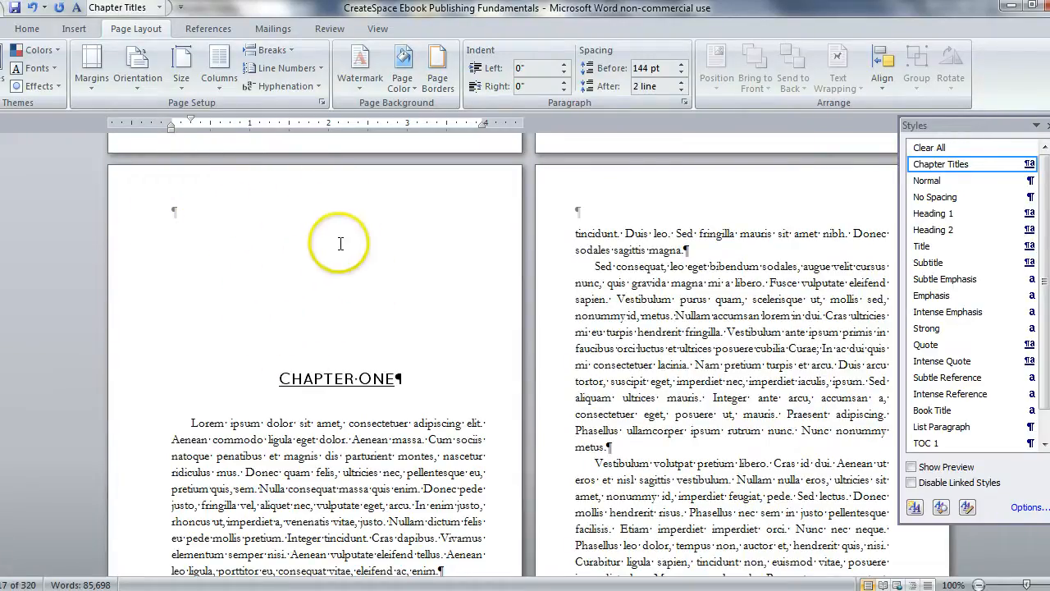
pyautogui.moveTo(325, 271)
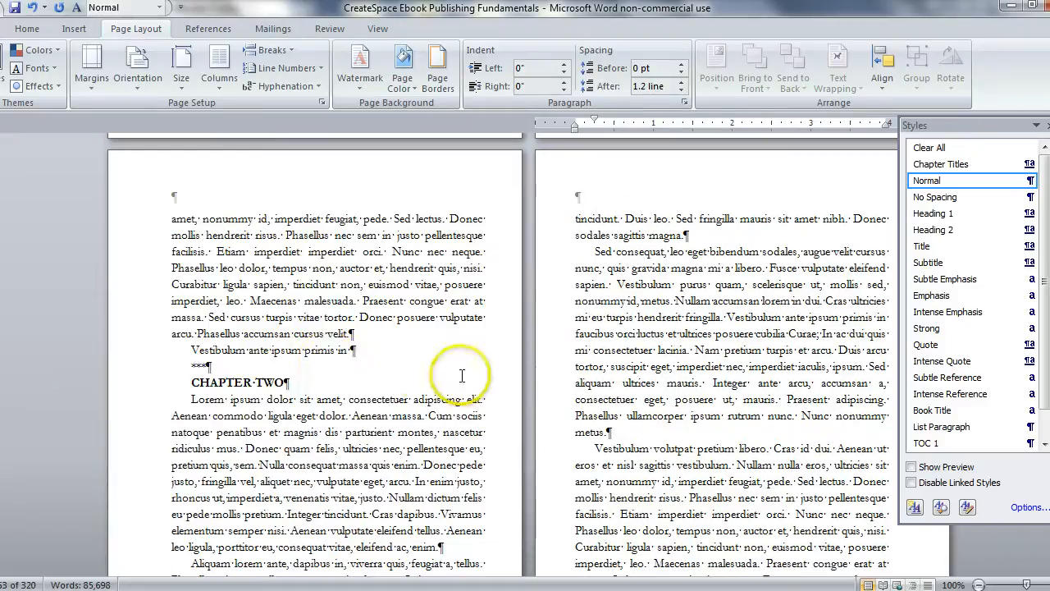
pyautogui.moveTo(279, 382)
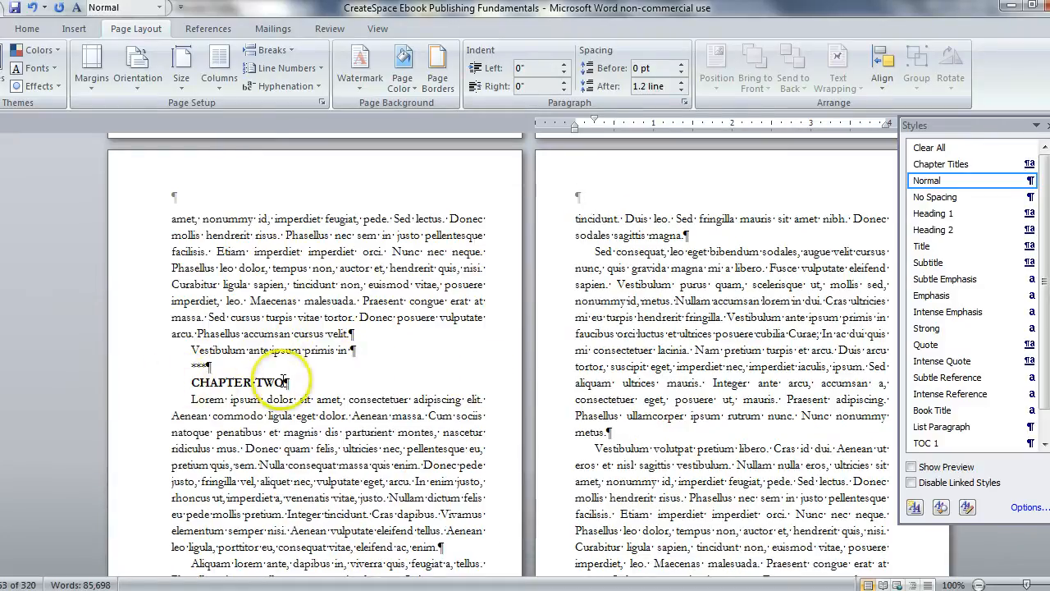
pyautogui.moveTo(349, 349)
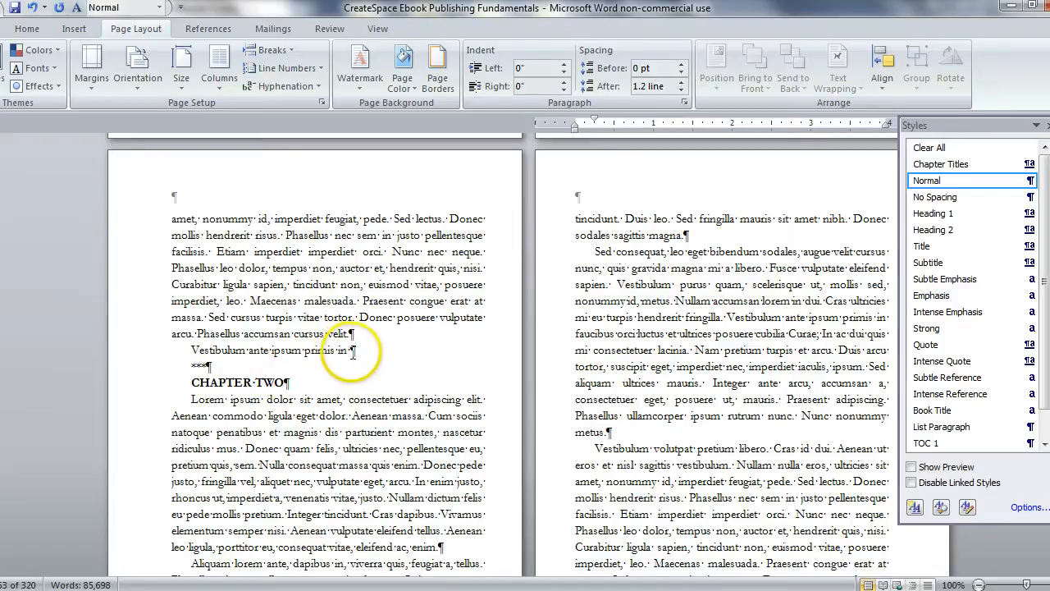
# - Insert a next-page section break before CHAPTER TWO and apply the Chapter Titles style
pyautogui.click(351, 350)
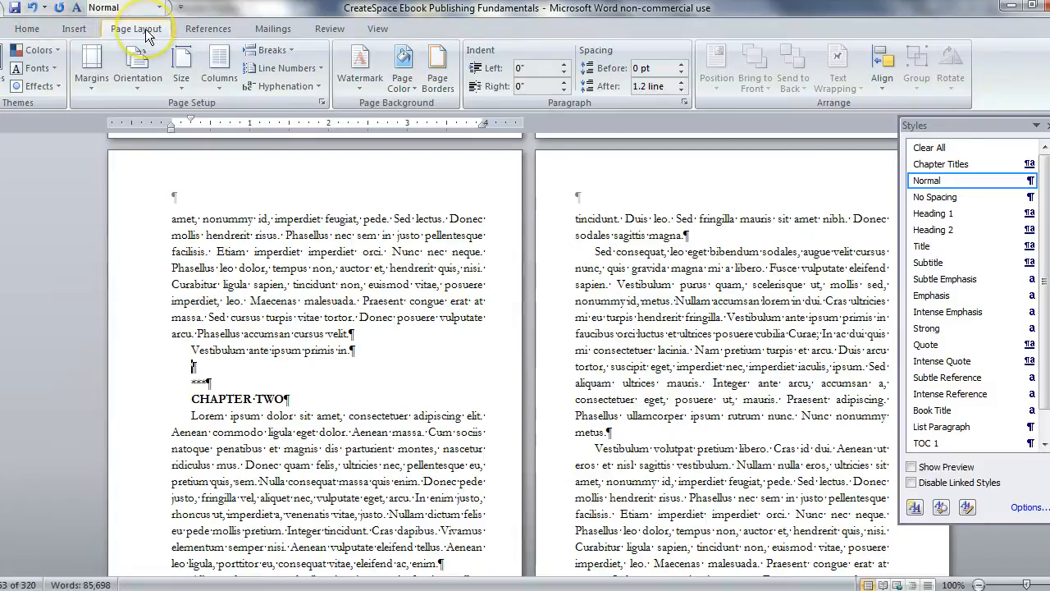
pyautogui.click(268, 49)
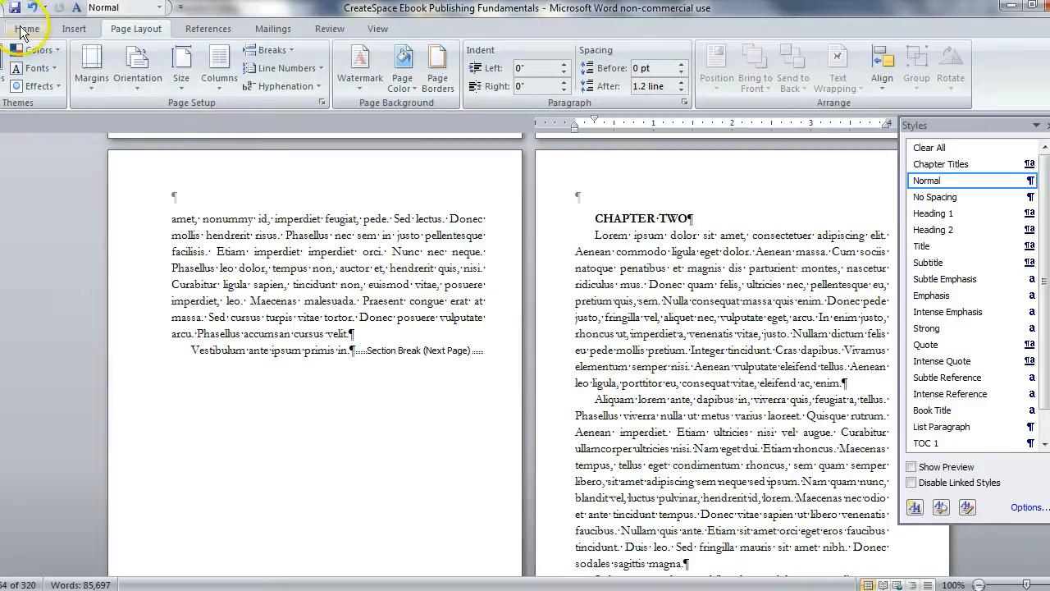
pyautogui.click(27, 28)
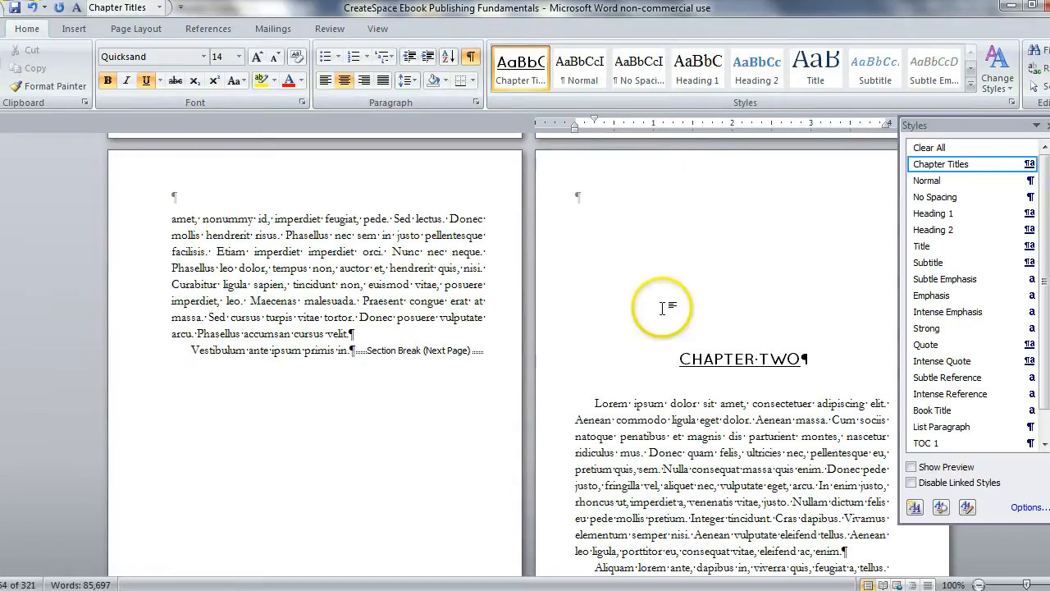
pyautogui.moveTo(615, 307)
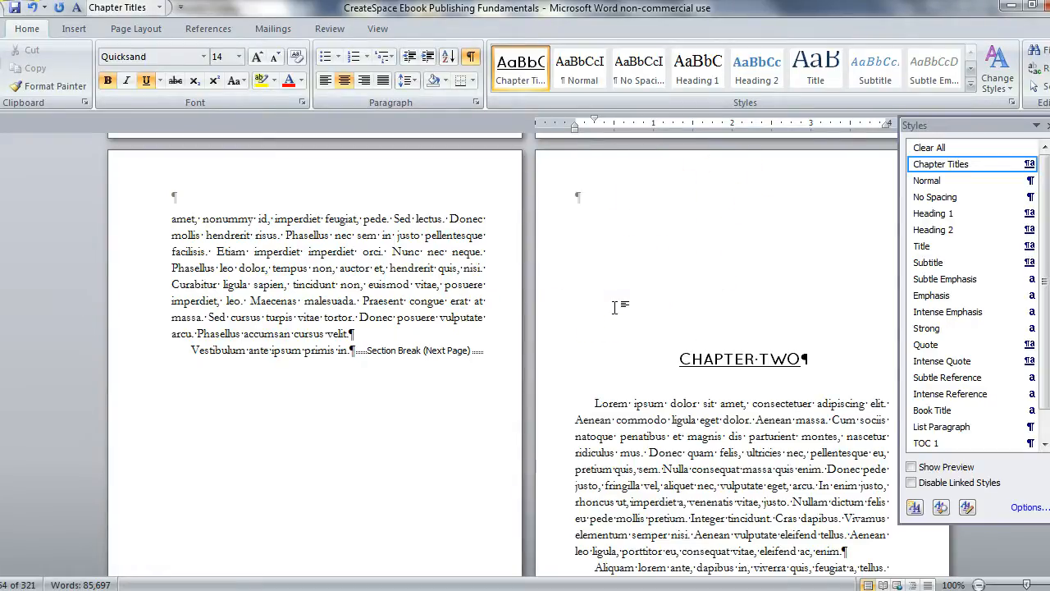
# - Insert a next-page section break so CHAPTER THREE starts on a new page
pyautogui.click(679, 359)
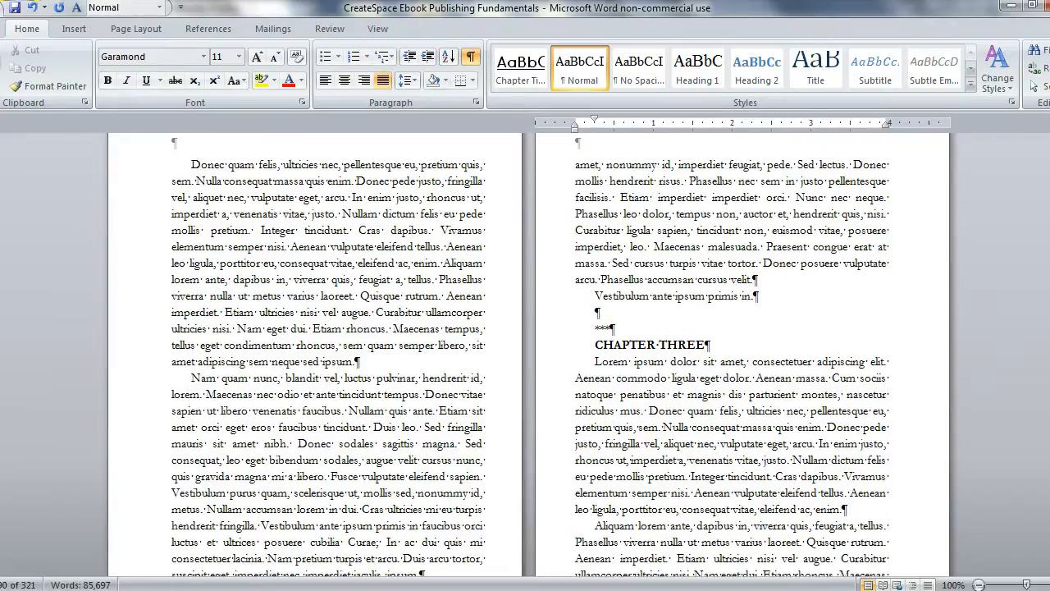
pyautogui.click(135, 28)
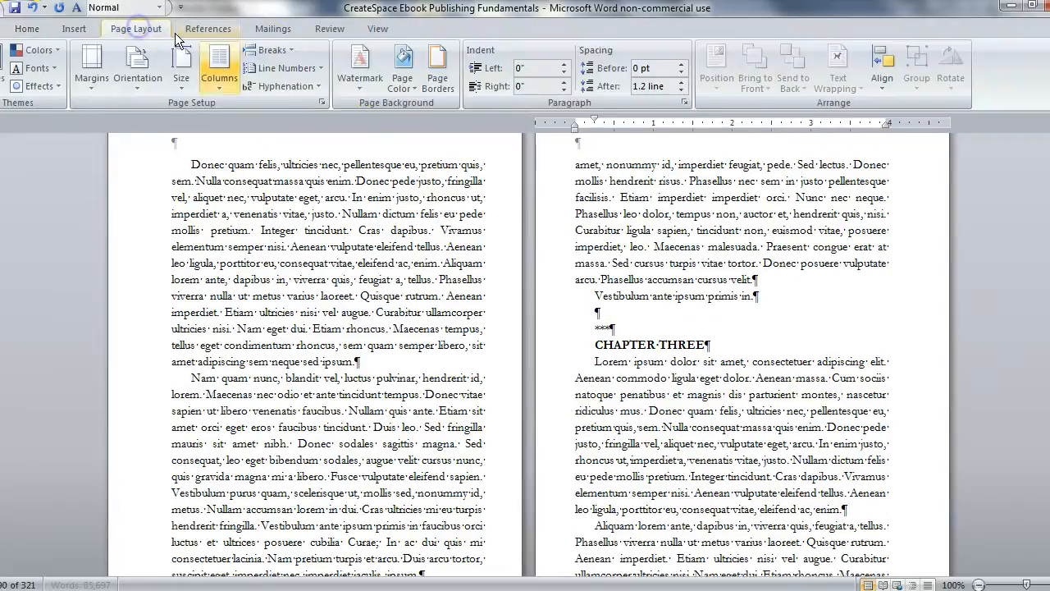
pyautogui.click(269, 49)
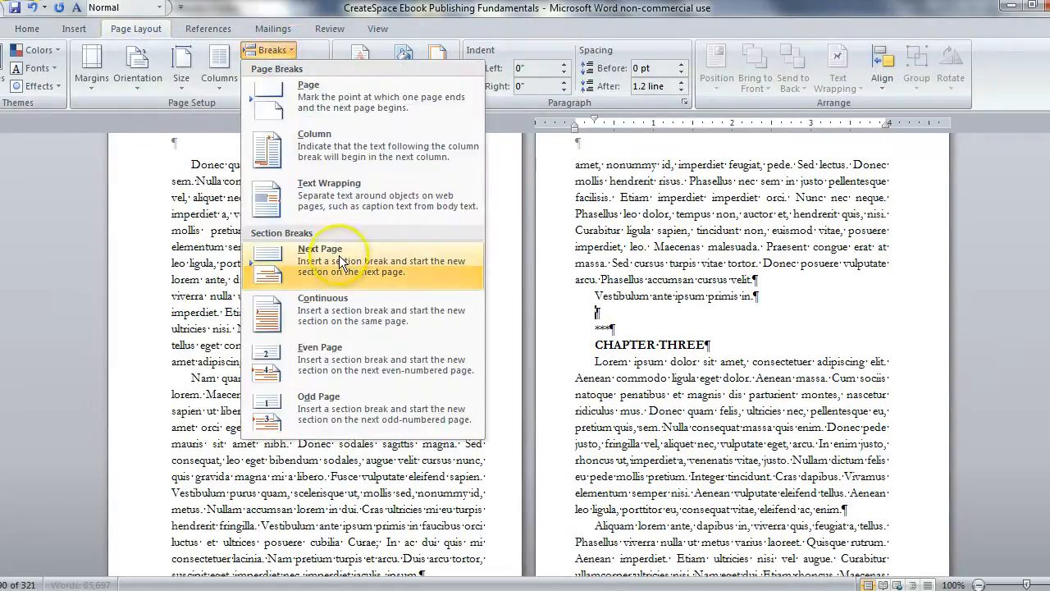
pyautogui.click(320, 260)
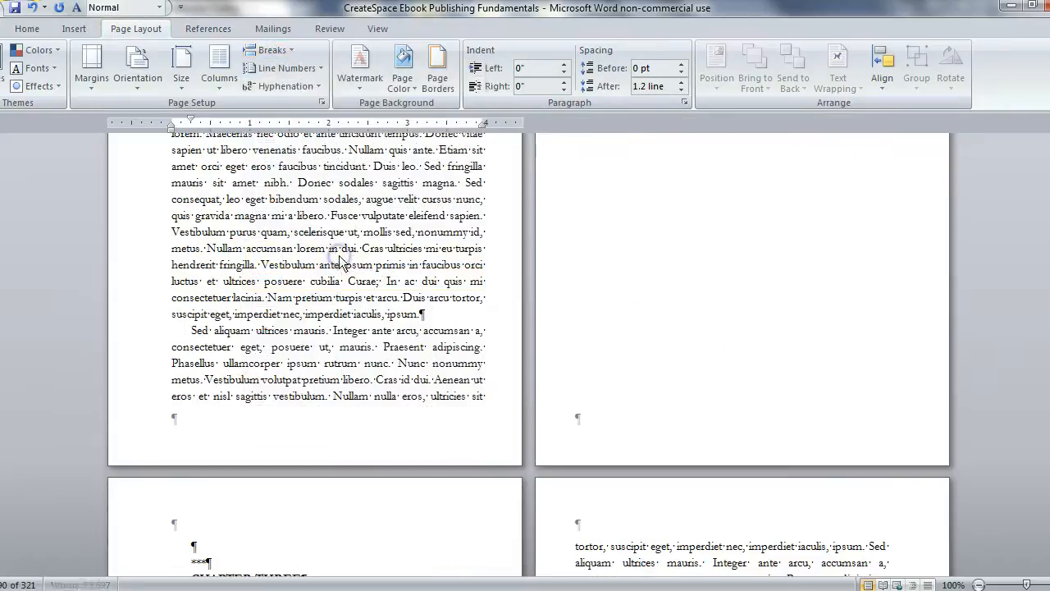
pyautogui.scroll(-3)
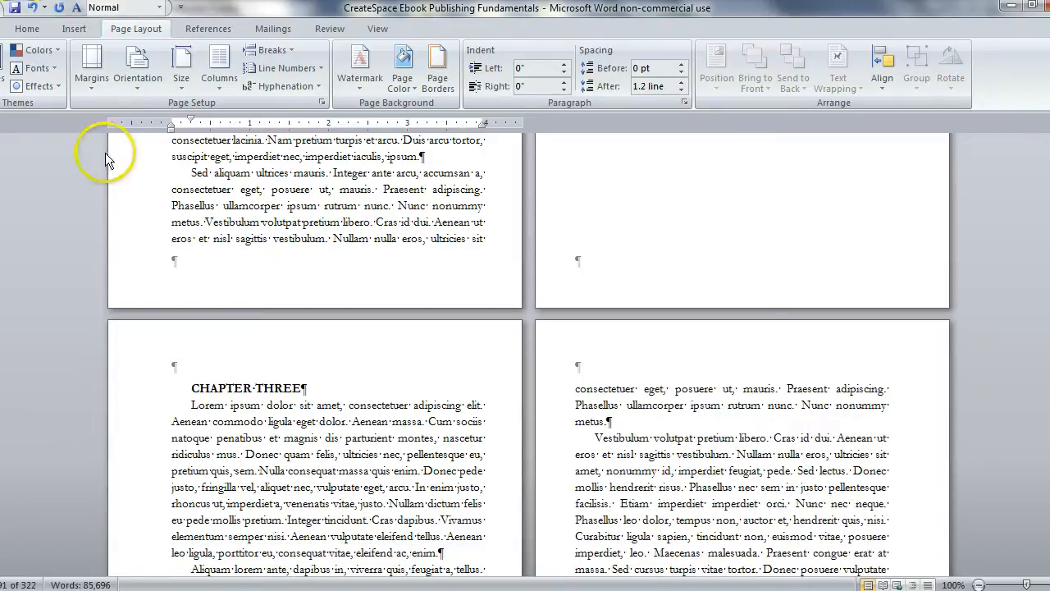
# - Apply the Chapter Titles style to the CHAPTER THREE heading
pyautogui.click(27, 28)
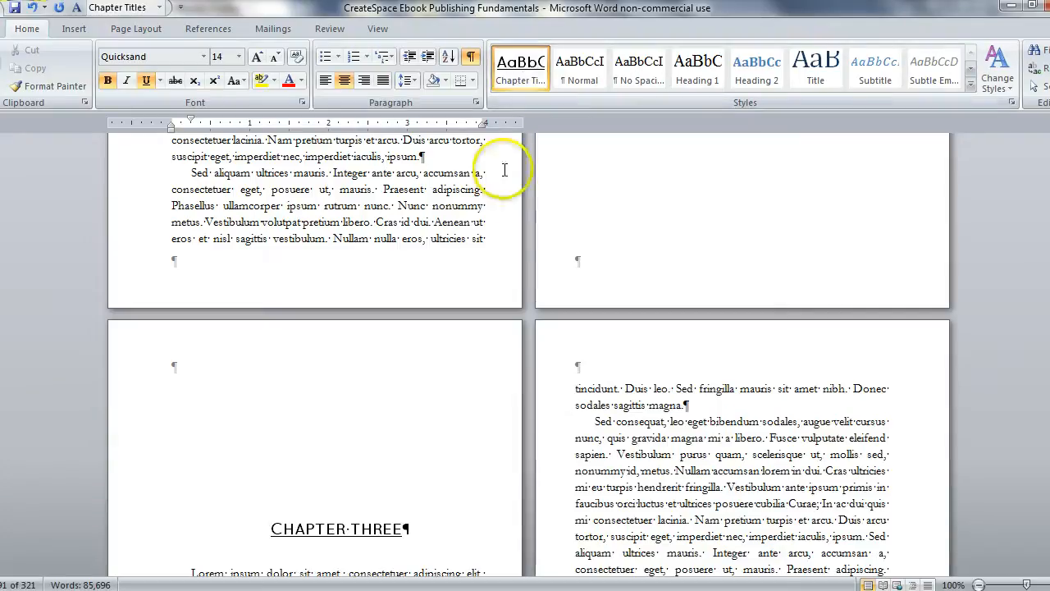
pyautogui.scroll(-3)
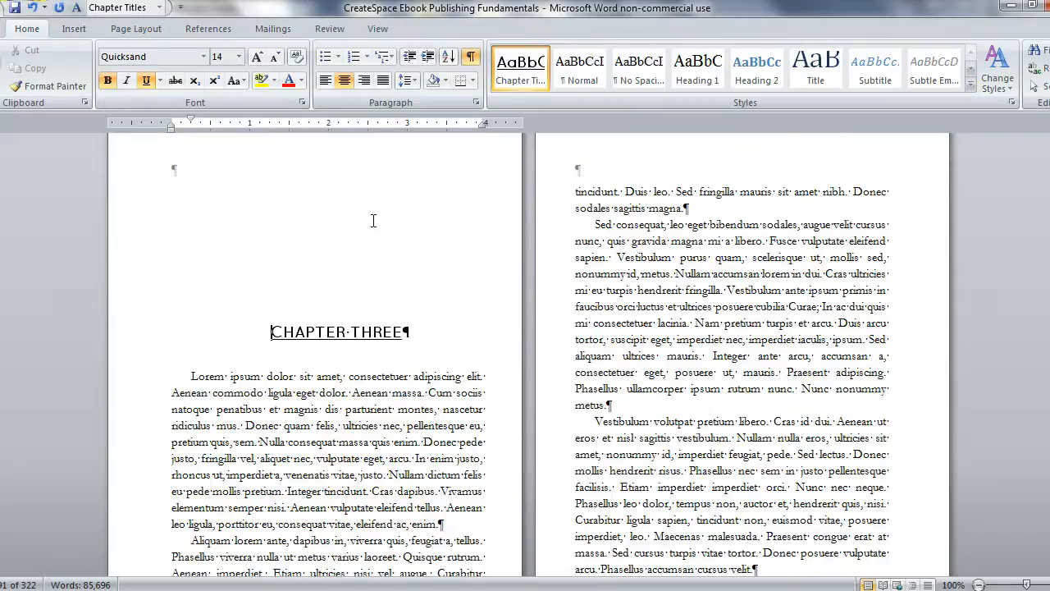
pyautogui.scroll(-3)
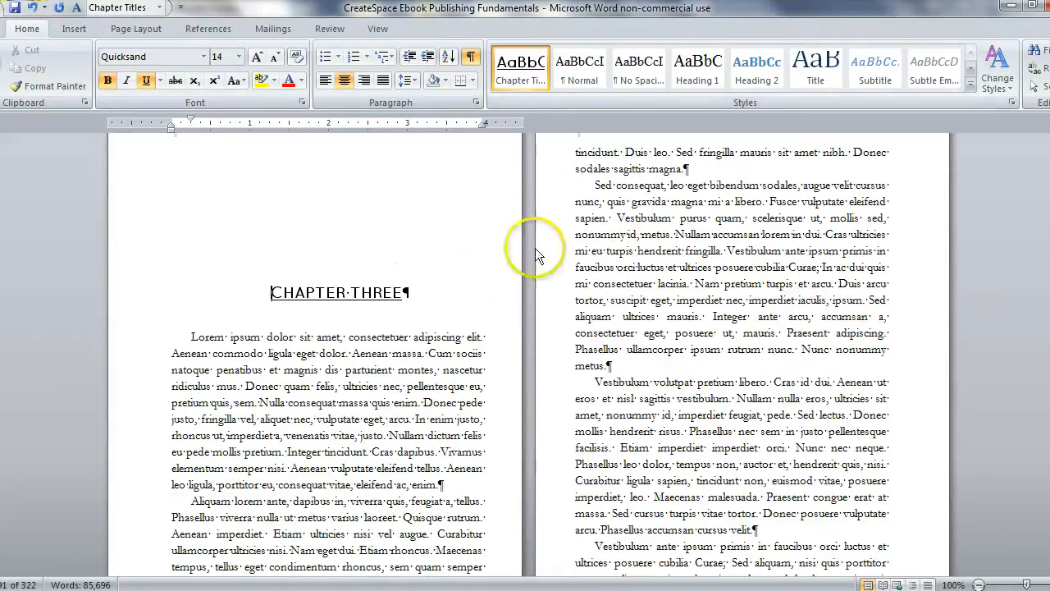